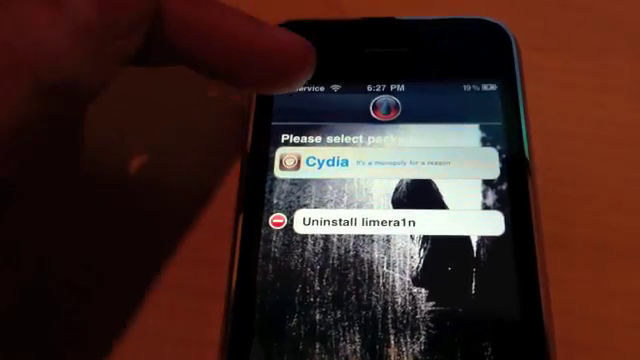
Select the Cydia entry from limera1n's package list for installation on the iPhone.
left_click(360, 162)
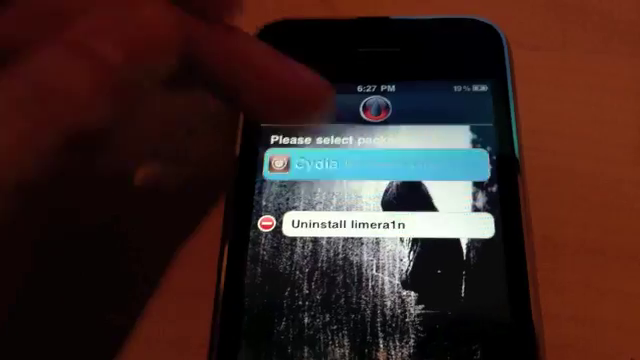